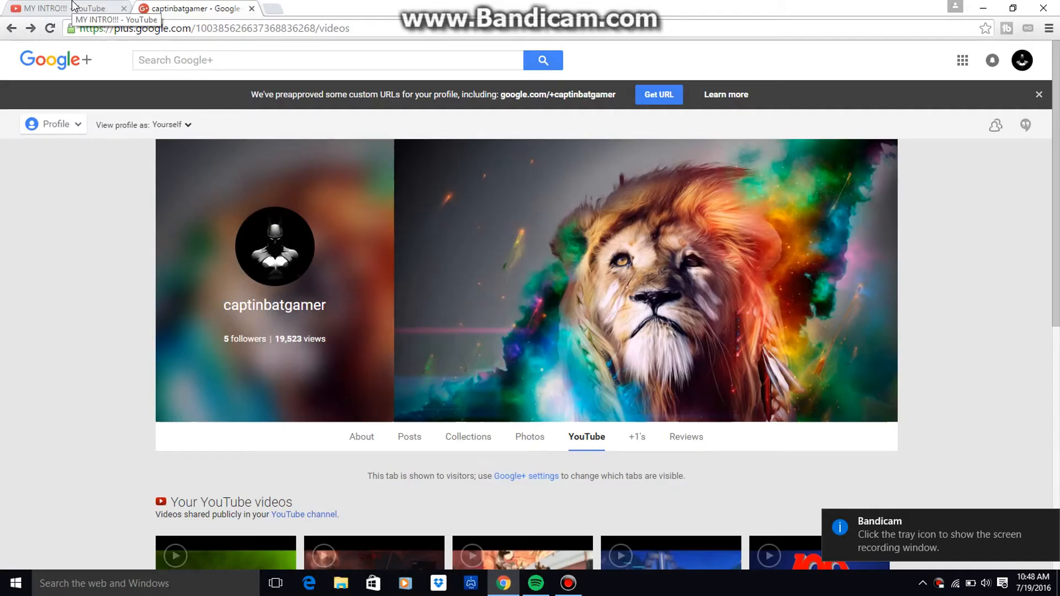
pyautogui.moveTo(75, 134)
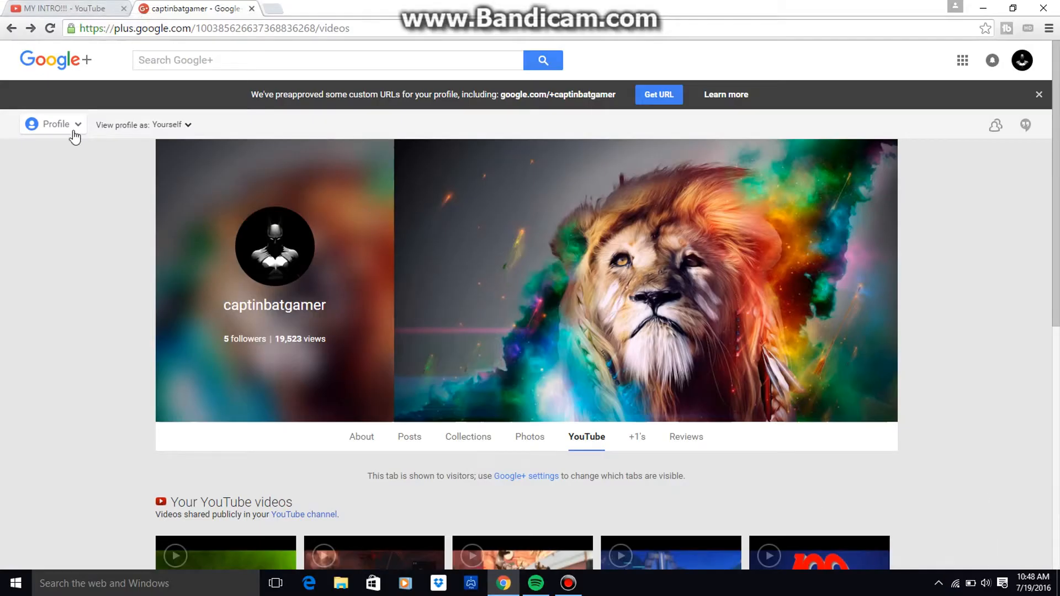
# - Show the Google+ main navigation list over the captinbatgamer profile's YouTube videos page
pyautogui.click(53, 125)
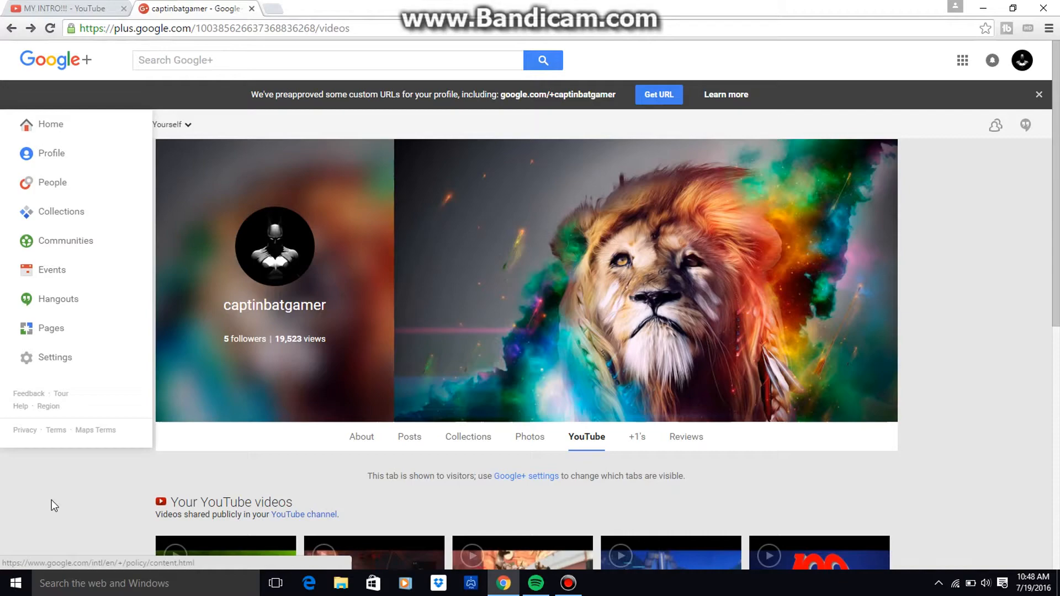
pyautogui.scroll(-3)
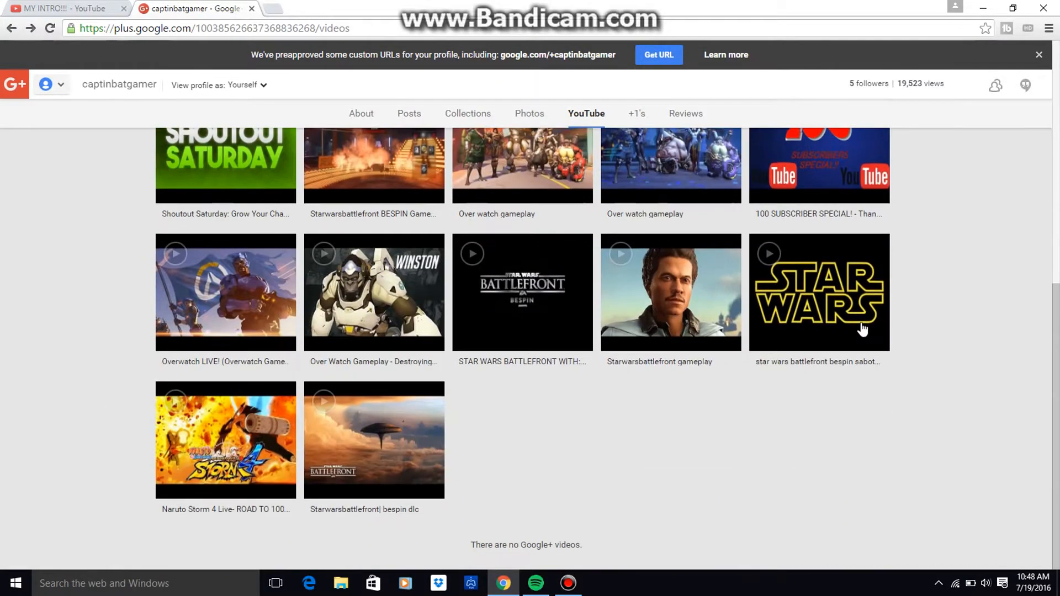
pyautogui.scroll(3)
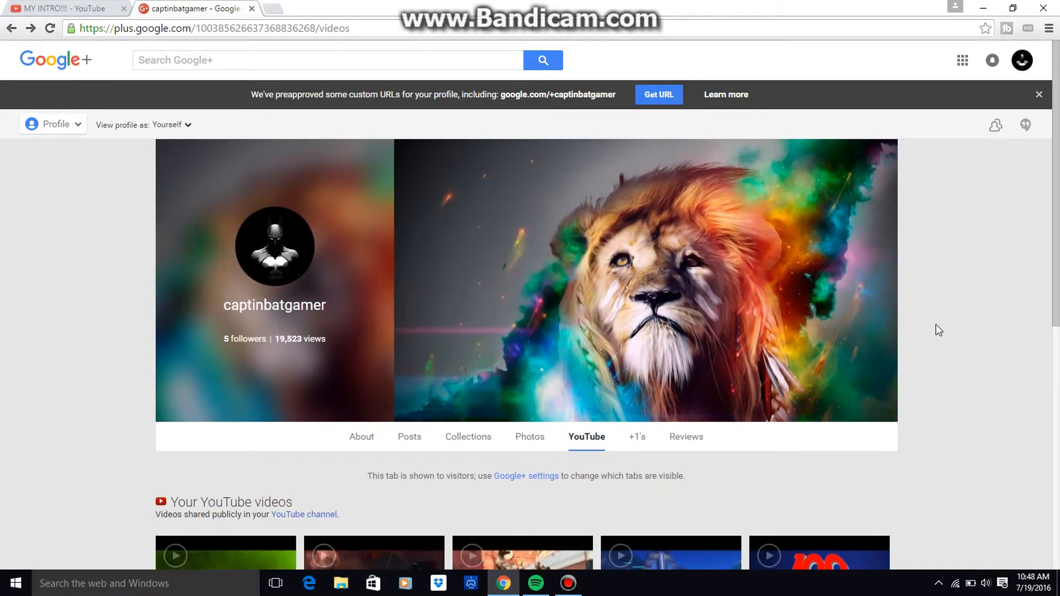
pyautogui.click(52, 125)
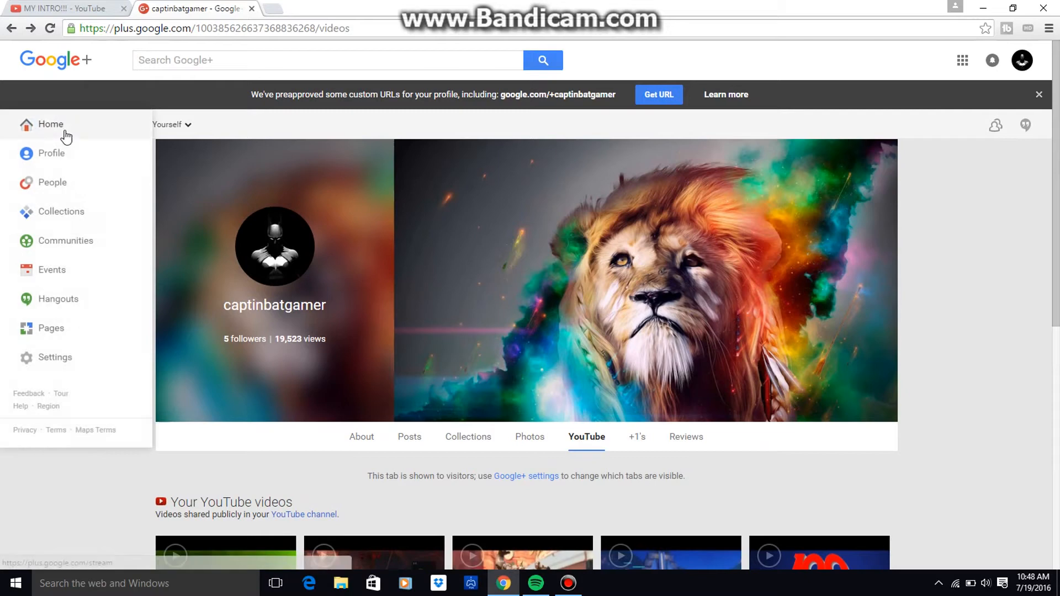
pyautogui.moveTo(65, 241)
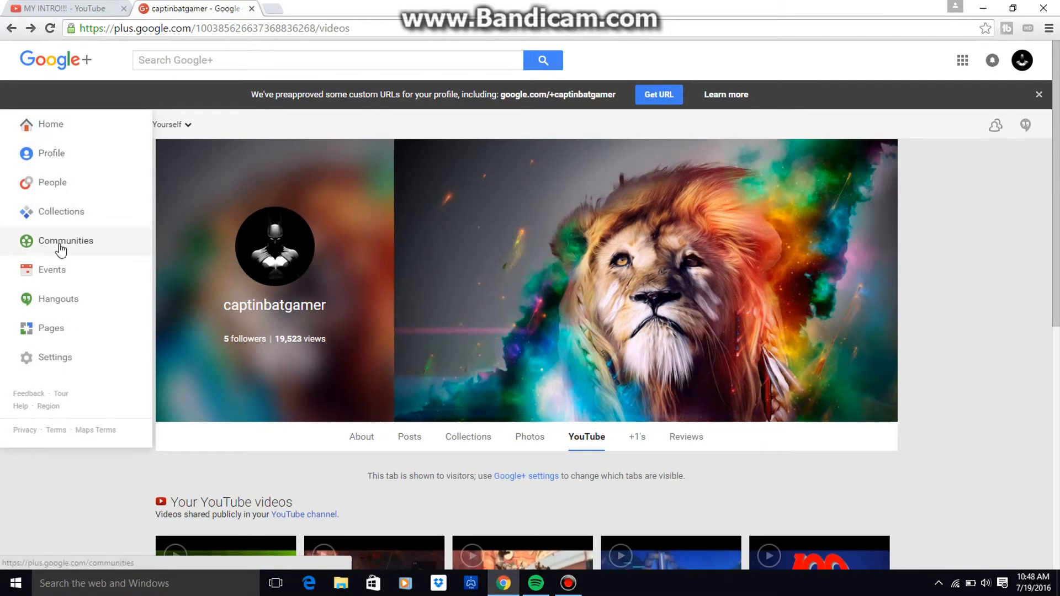
# - Go to Communities and enter the 'Youtube promote your Video' community
pyautogui.click(65, 241)
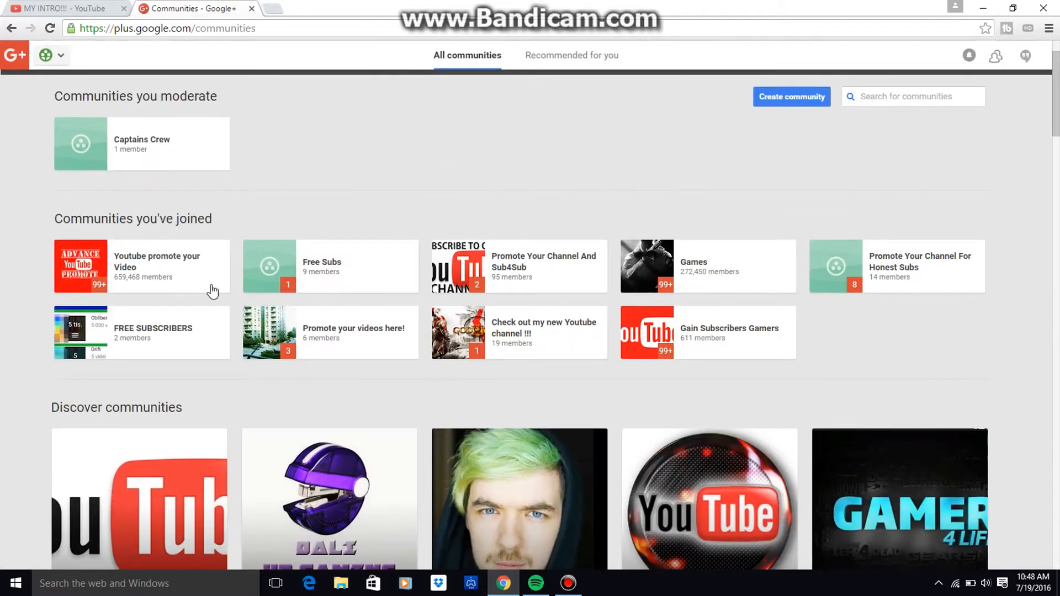
pyautogui.moveTo(726, 351)
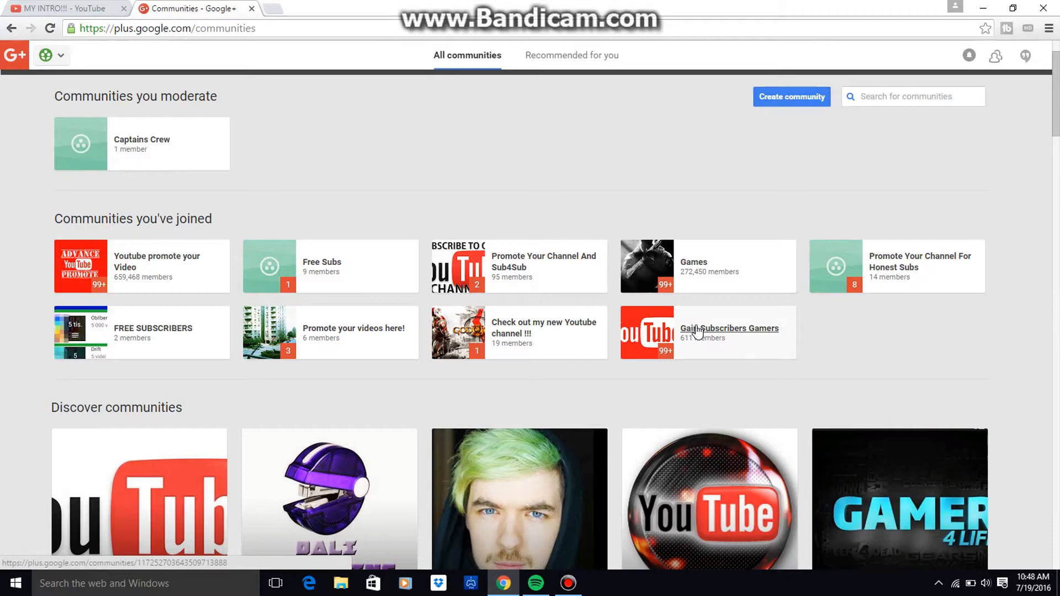
pyautogui.click(157, 261)
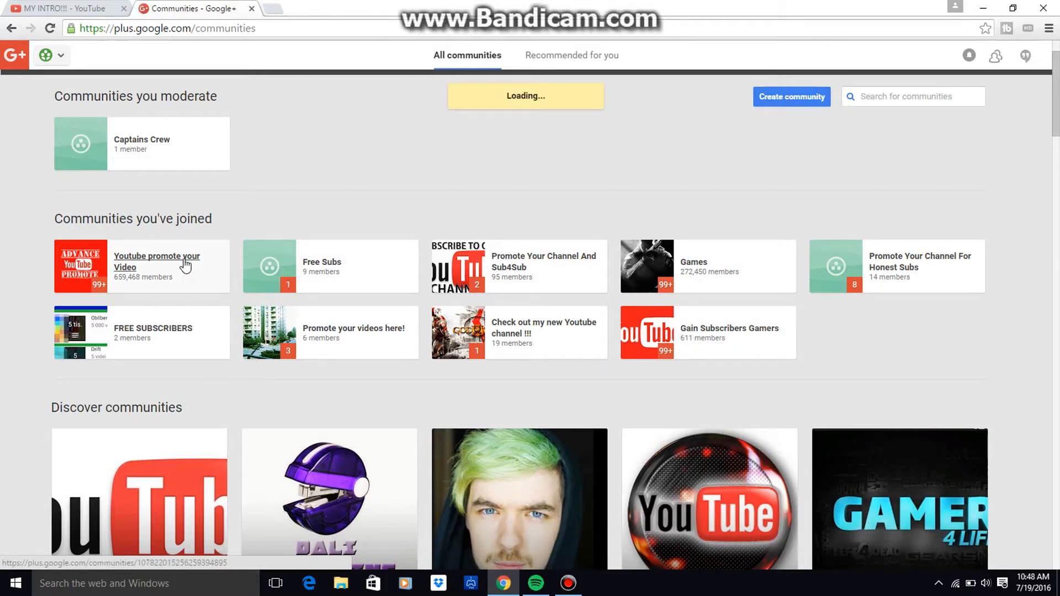
pyautogui.click(155, 262)
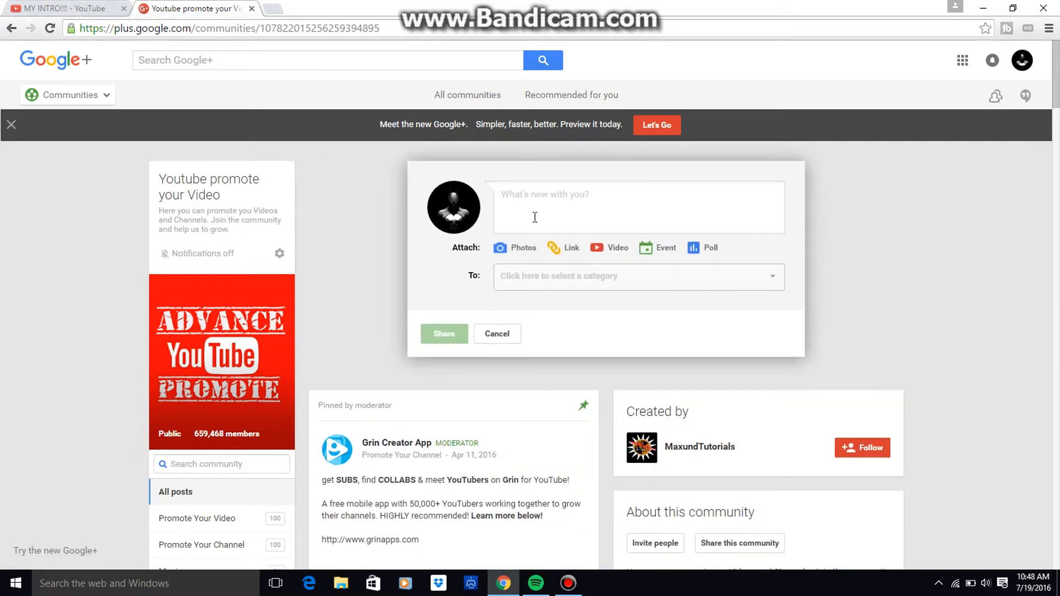
# - Draft a community post reading 'check out my new intro!' and start attaching a link
pyautogui.write('che')
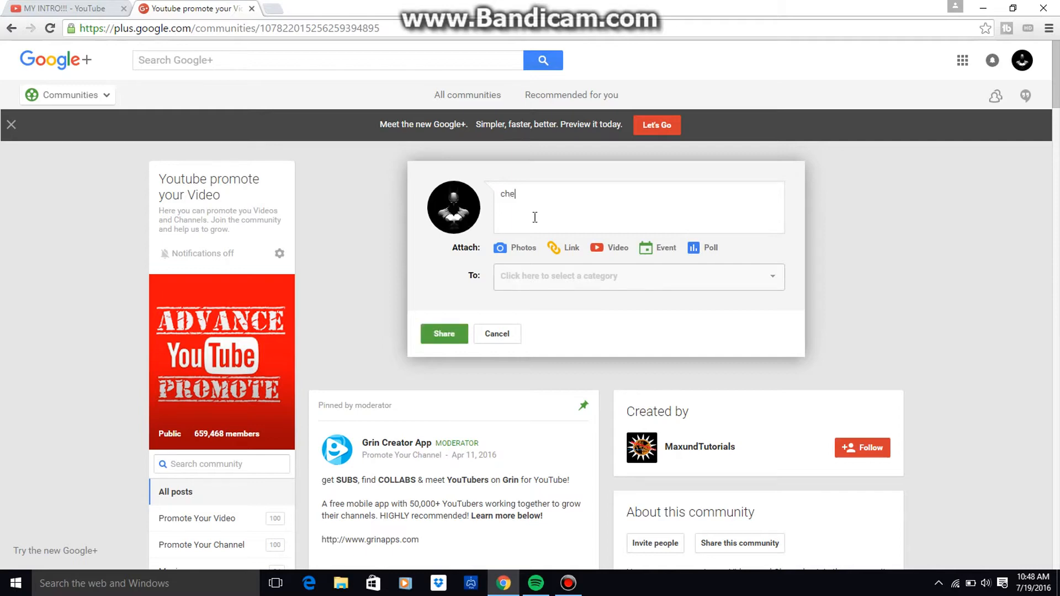
pyautogui.write('ck out my')
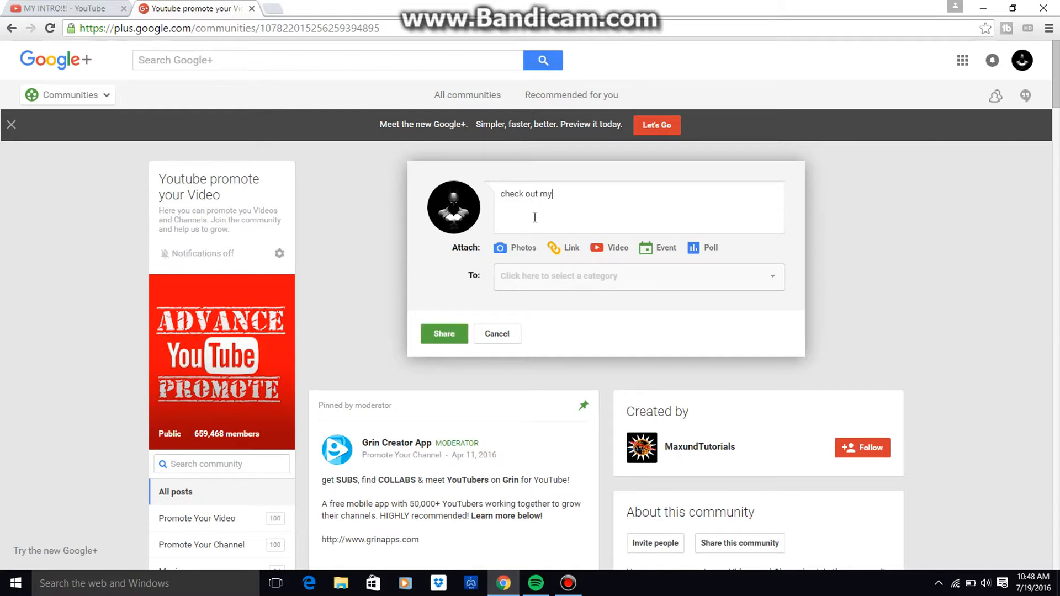
pyautogui.write('new in')
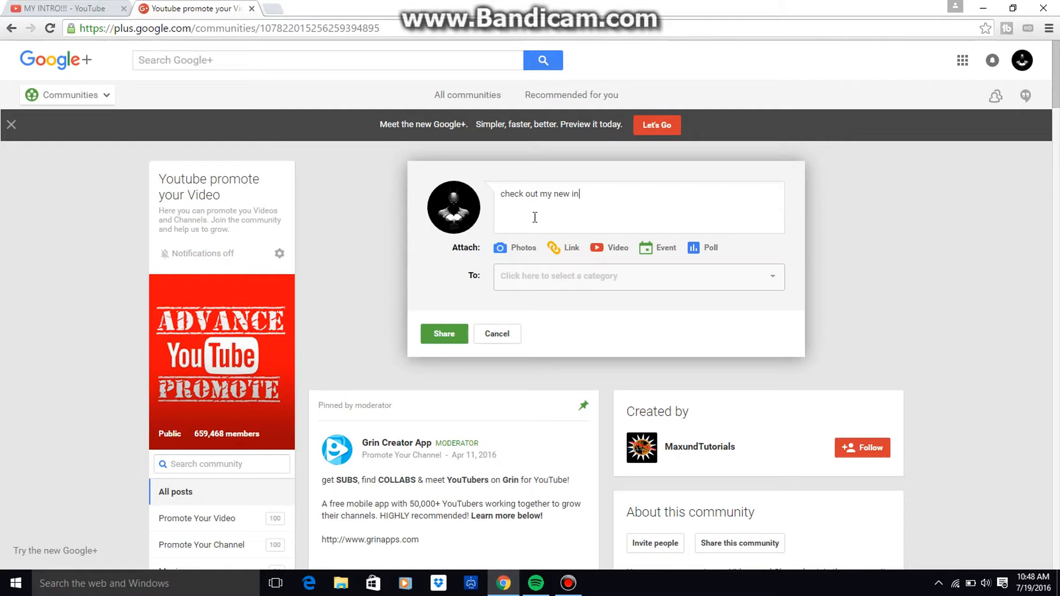
pyautogui.write('tro!')
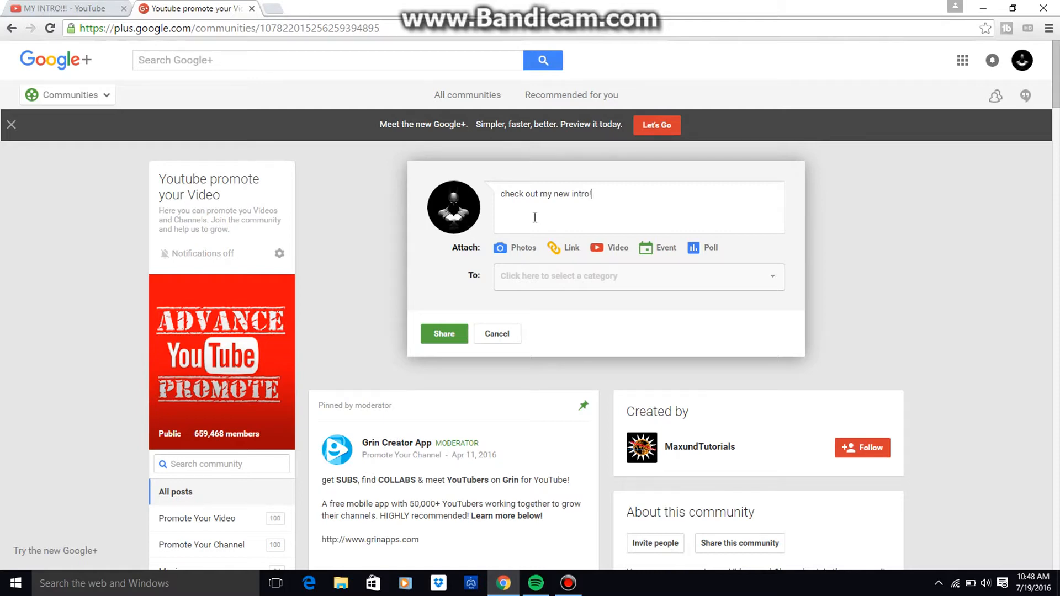
pyautogui.moveTo(553, 248)
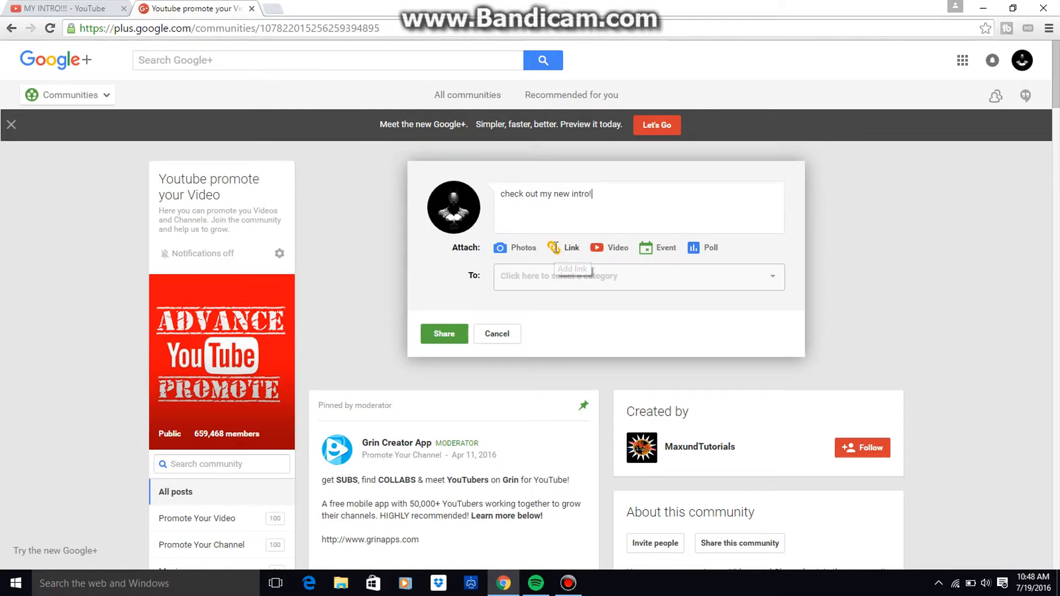
pyautogui.click(61, 8)
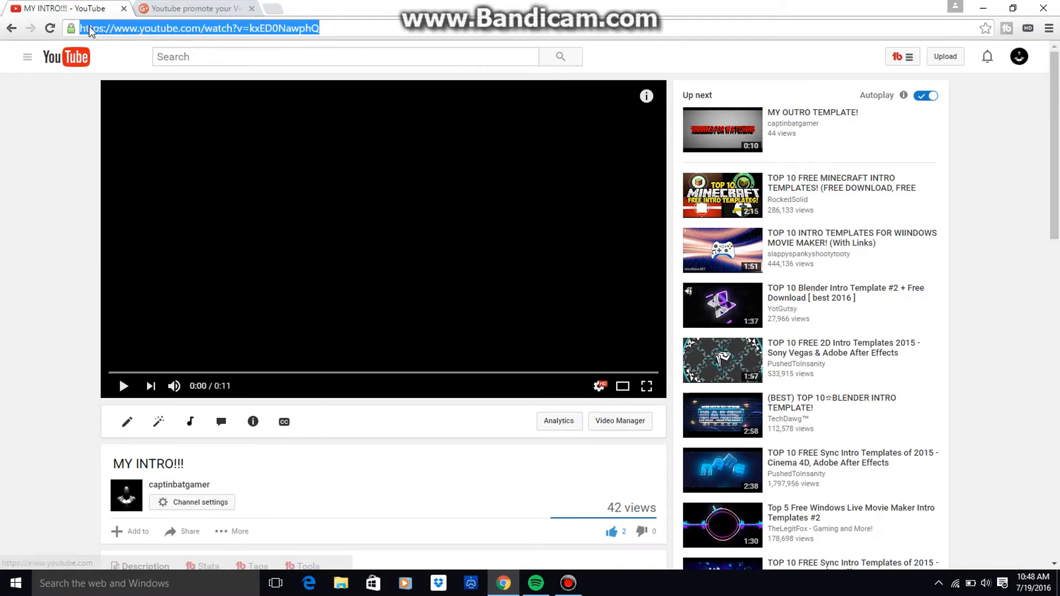
pyautogui.moveTo(112, 81)
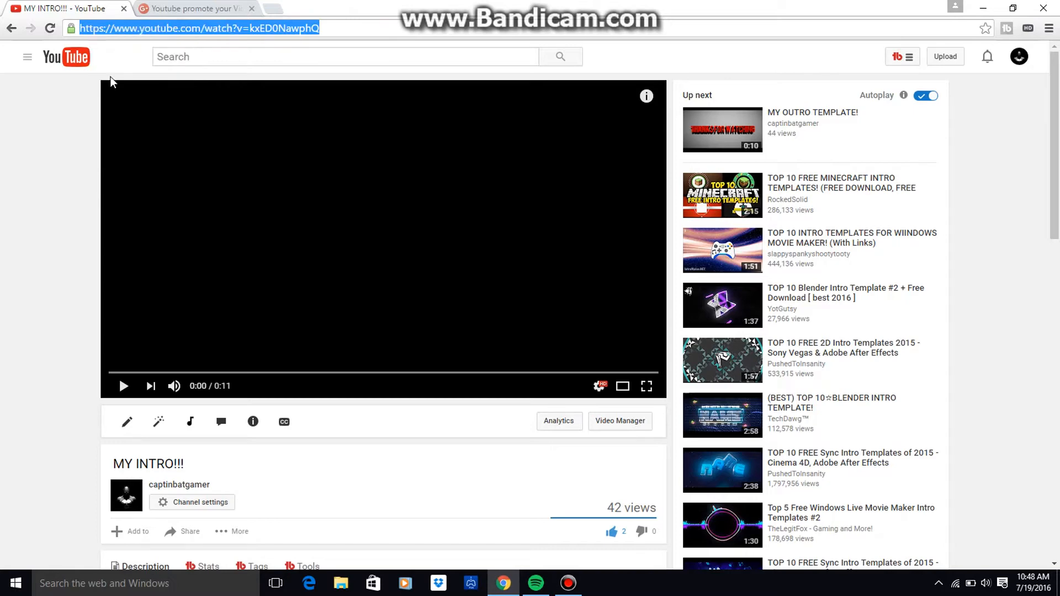
# - Attach the MY INTRO!!! YouTube video URL to the draft post
pyautogui.click(192, 7)
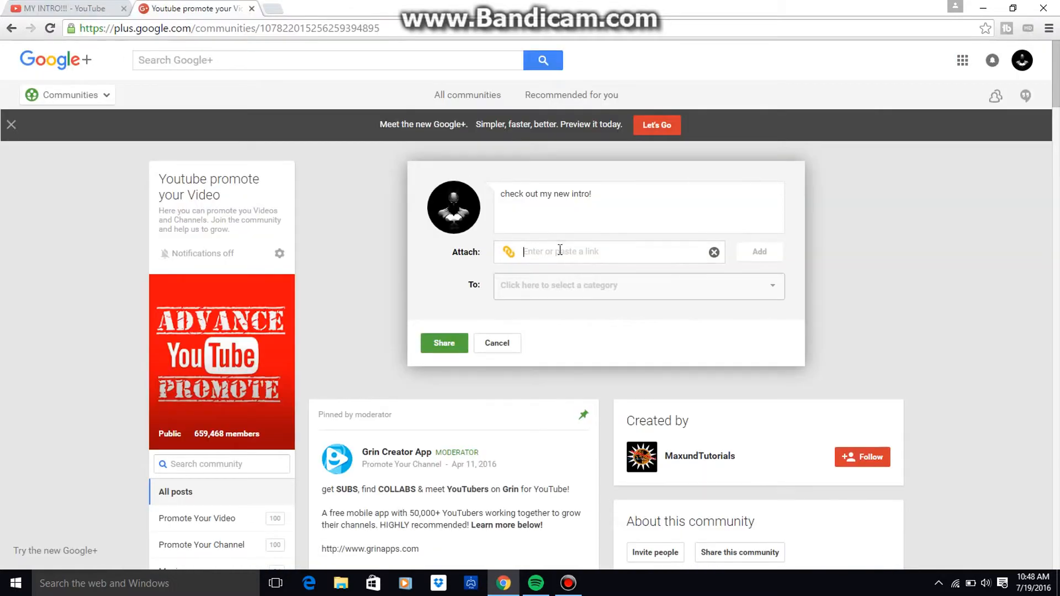
pyautogui.write('https://www.youtube.com/watch?v=kxED0Naw')
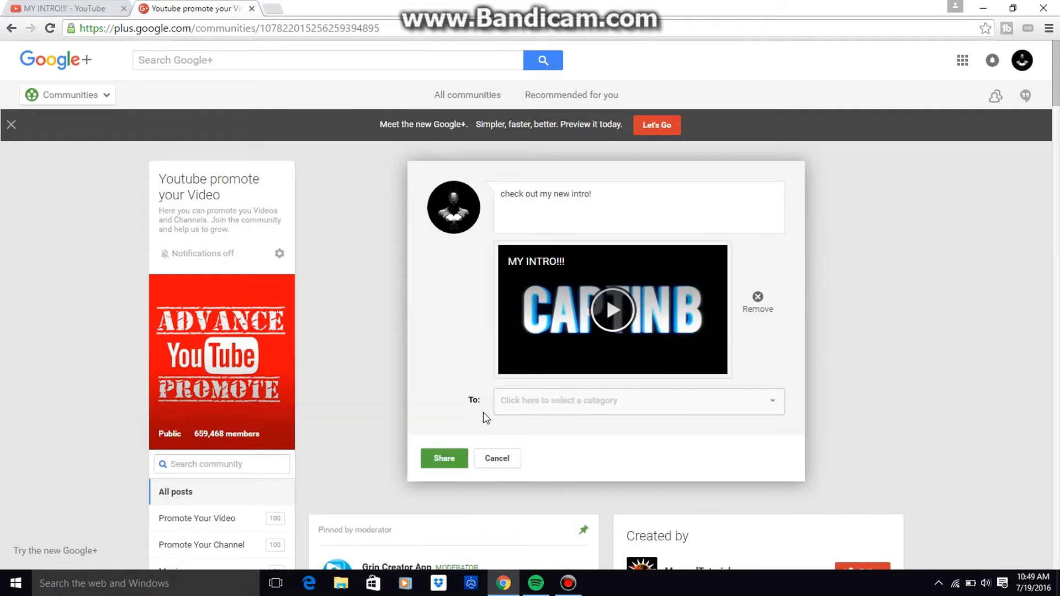
# - Share the intro video post under the Promote Your Video category
pyautogui.click(636, 399)
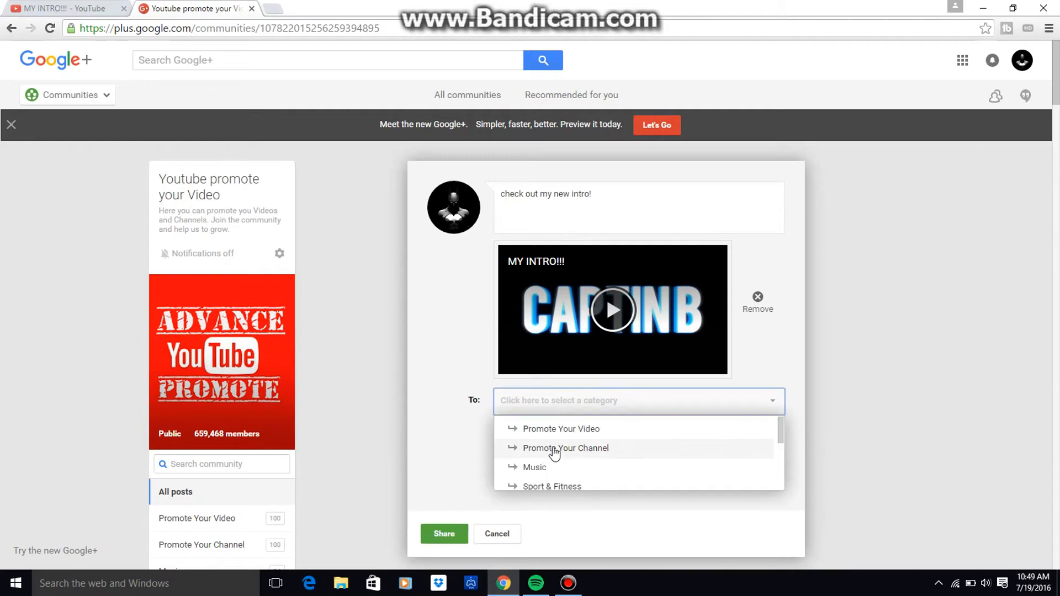
pyautogui.moveTo(548, 453)
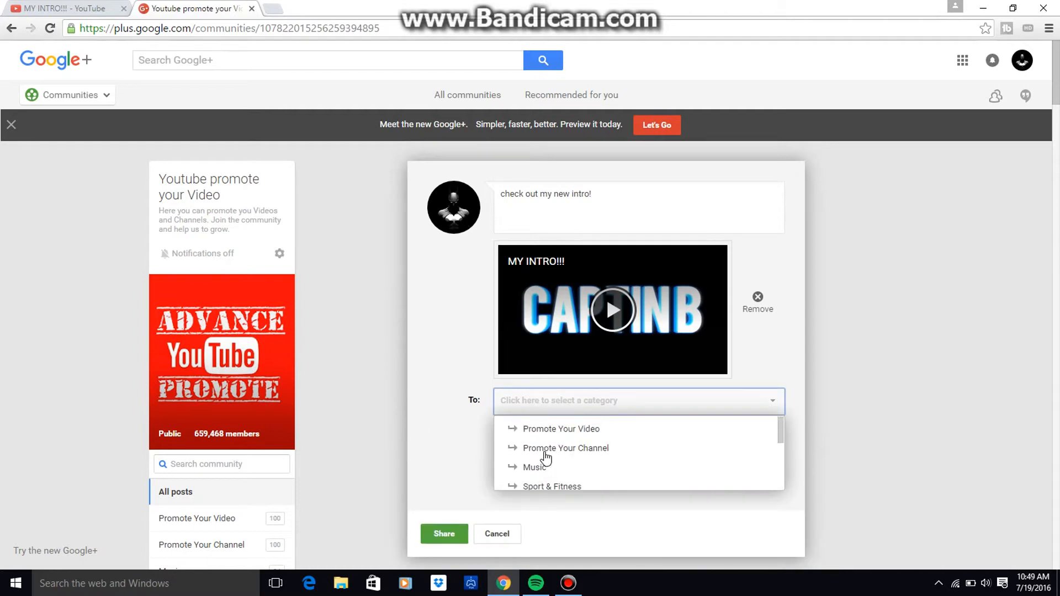
pyautogui.moveTo(546, 437)
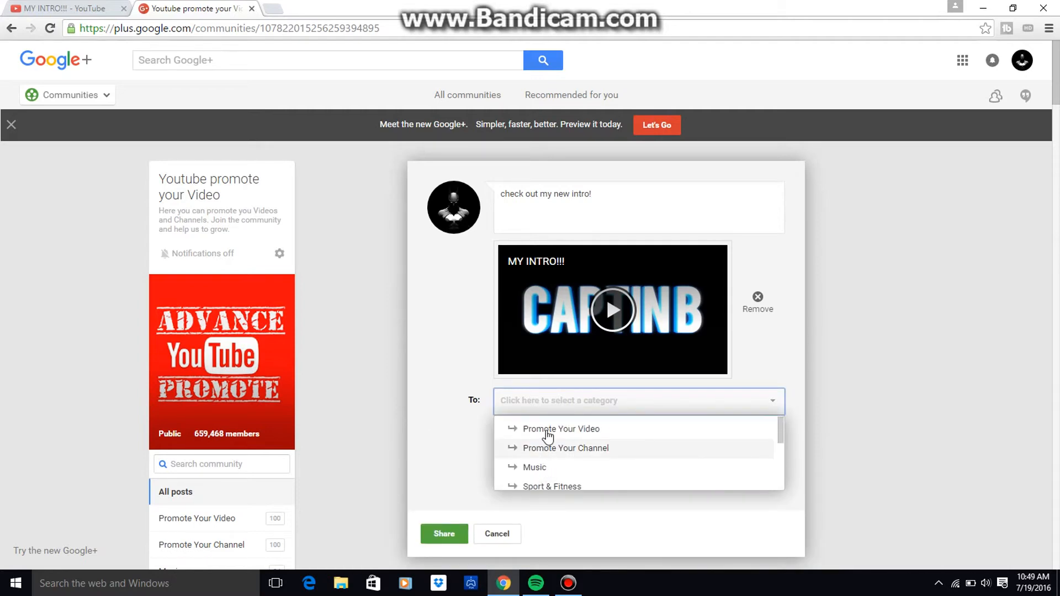
pyautogui.click(561, 429)
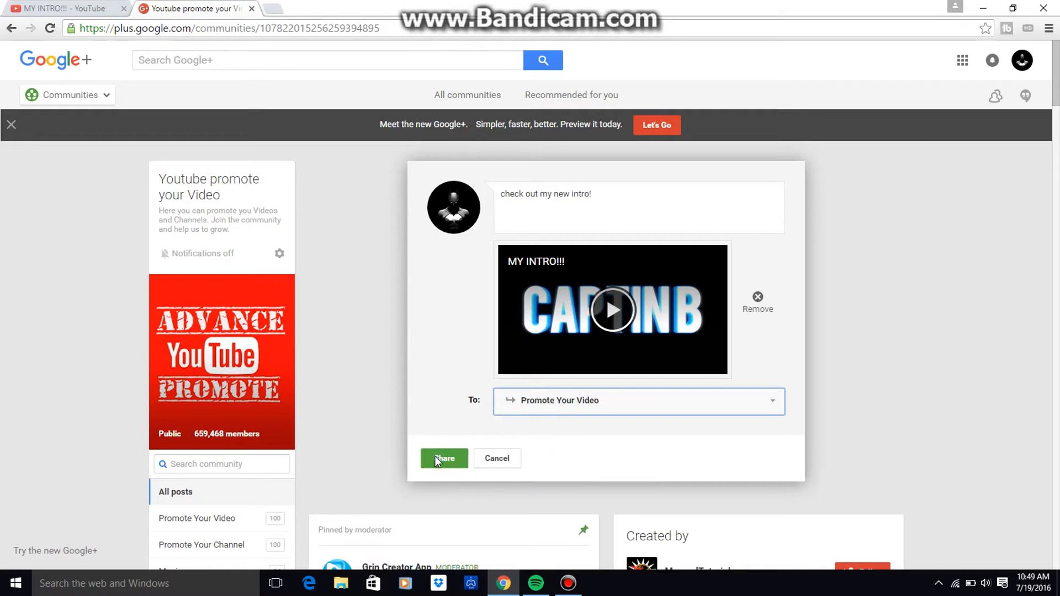
pyautogui.click(444, 458)
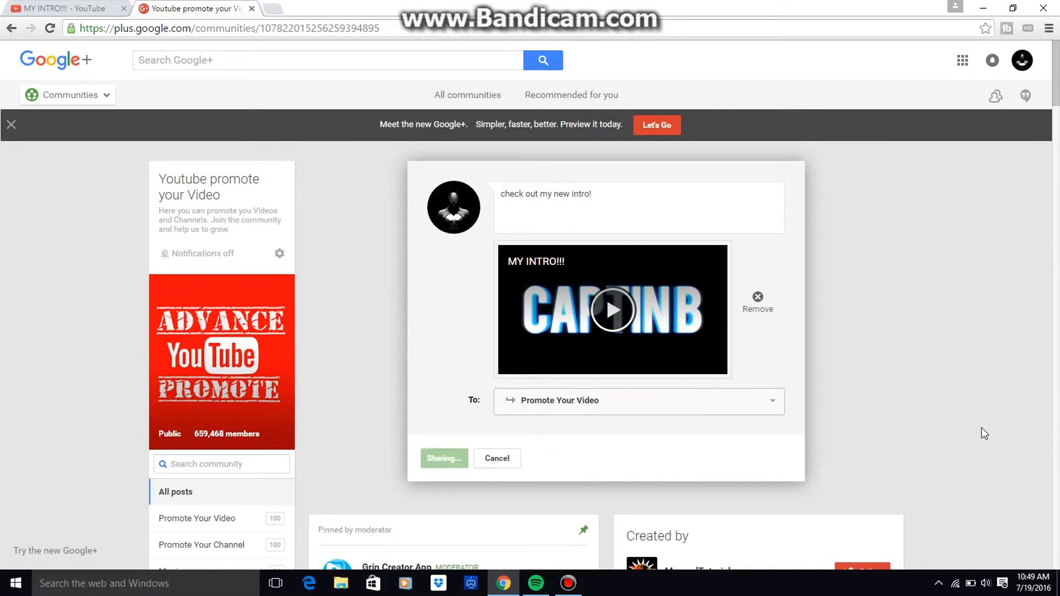
pyautogui.click(442, 458)
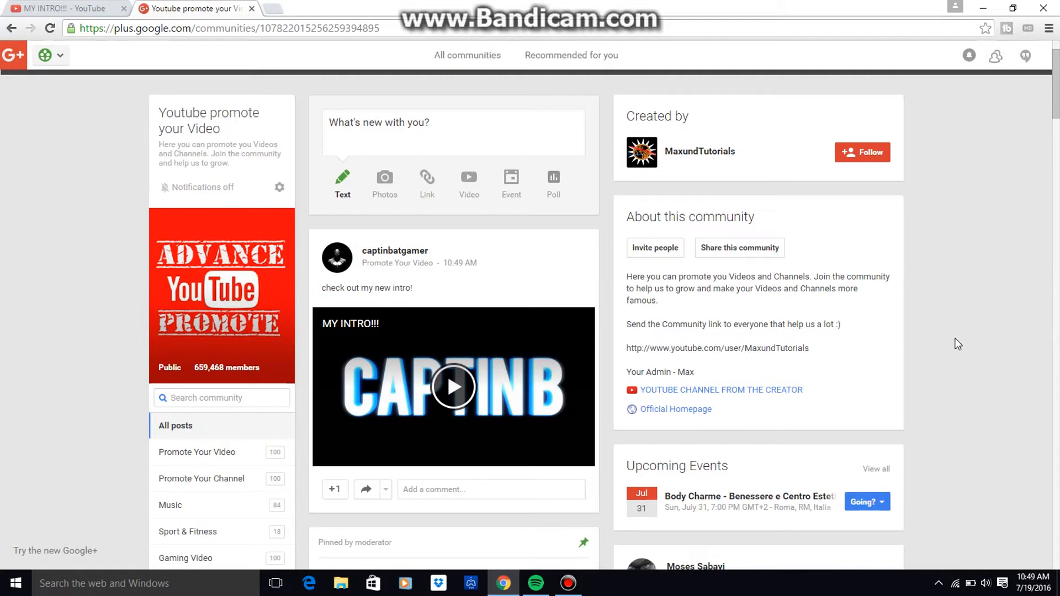
# - Visit the captinbatgamer YouTube channel page for its address and return to the Google+ community
pyautogui.click(64, 8)
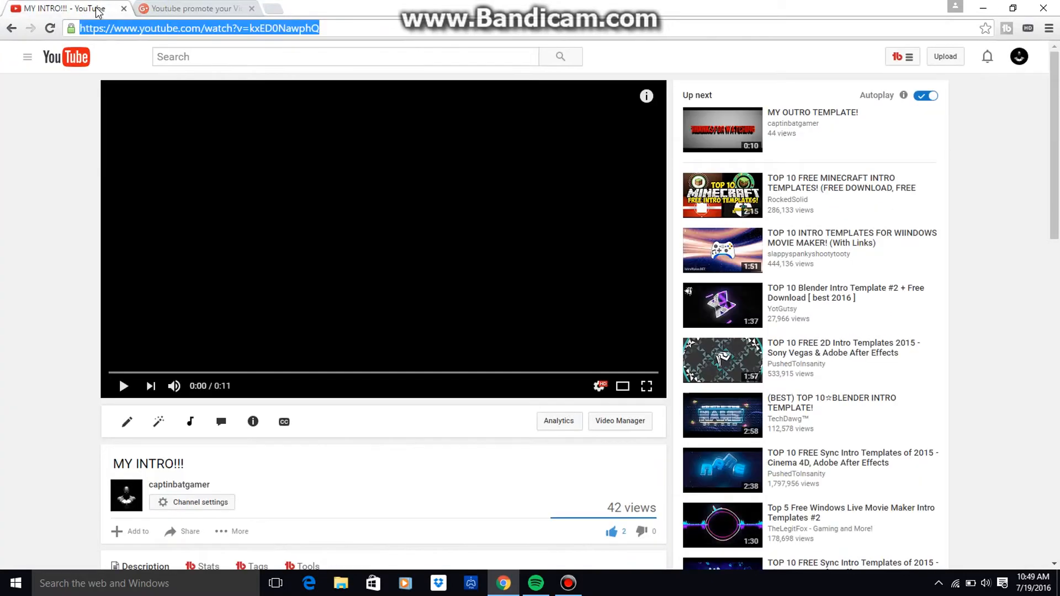
pyautogui.click(26, 57)
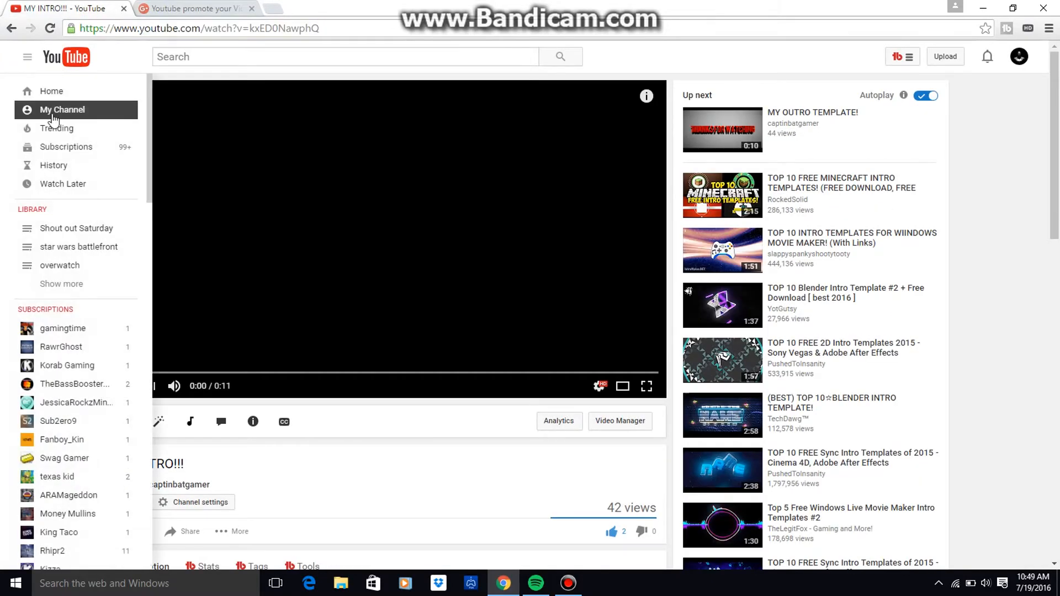
pyautogui.click(62, 110)
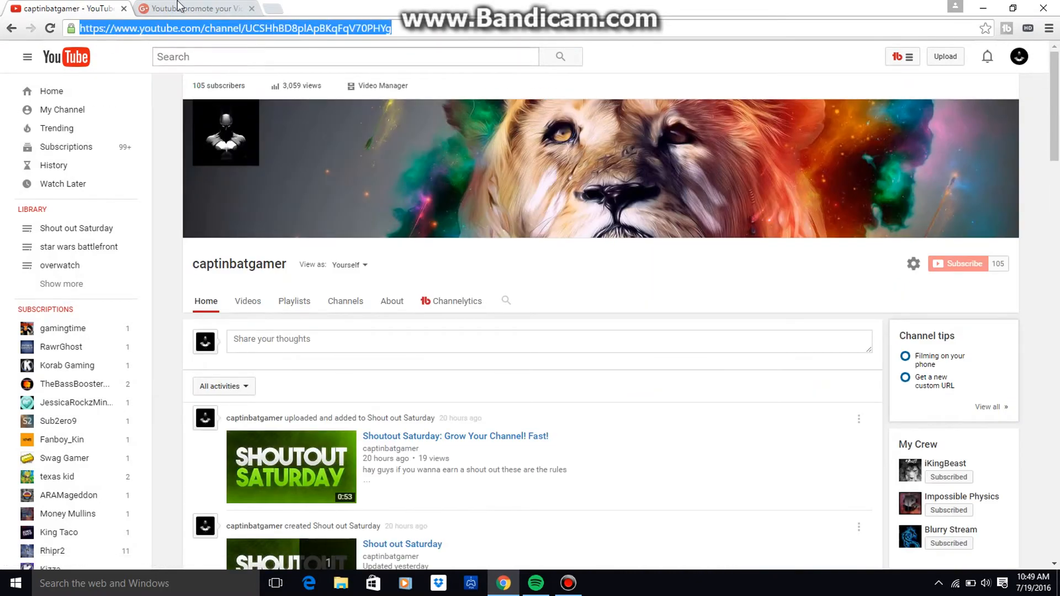
pyautogui.click(196, 8)
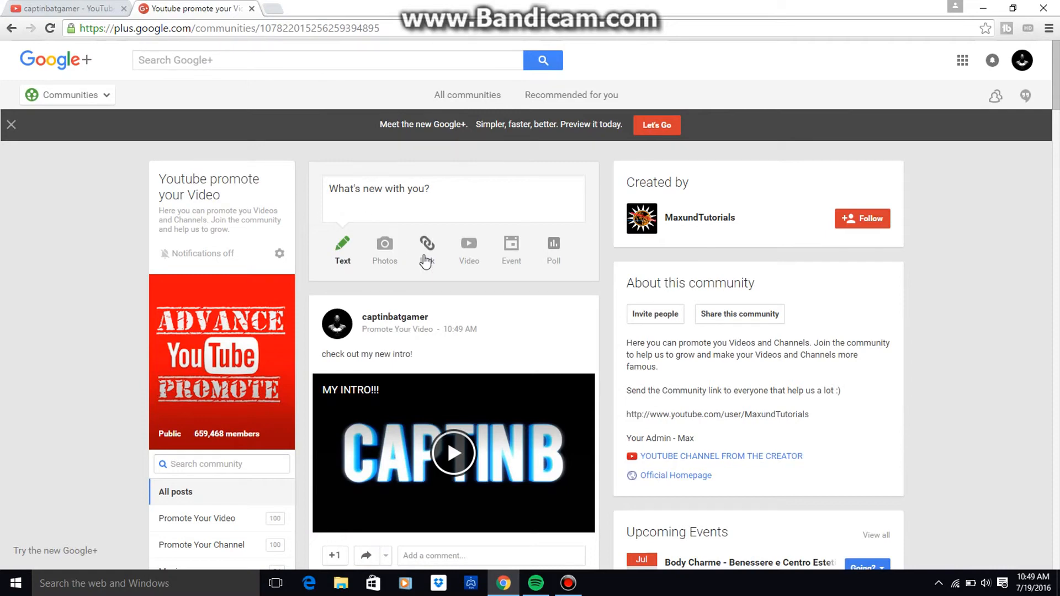
# - Draft a new post with the captinbatgamer channel link attached and the message 'make sure to subscribe'
pyautogui.click(426, 243)
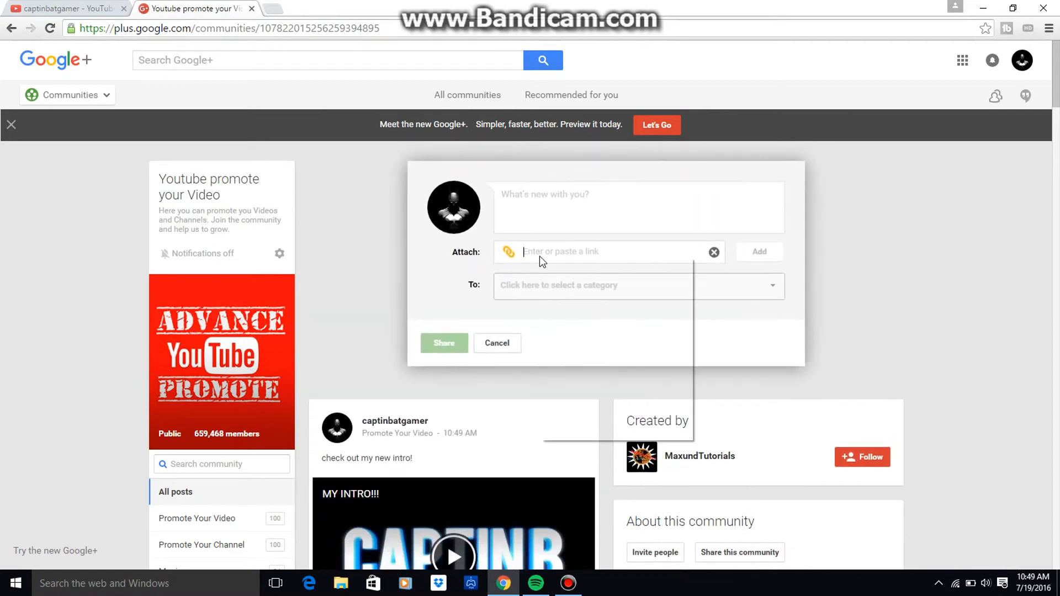
pyautogui.write('https://www.youtube.com/channel/UCSHhBD8p')
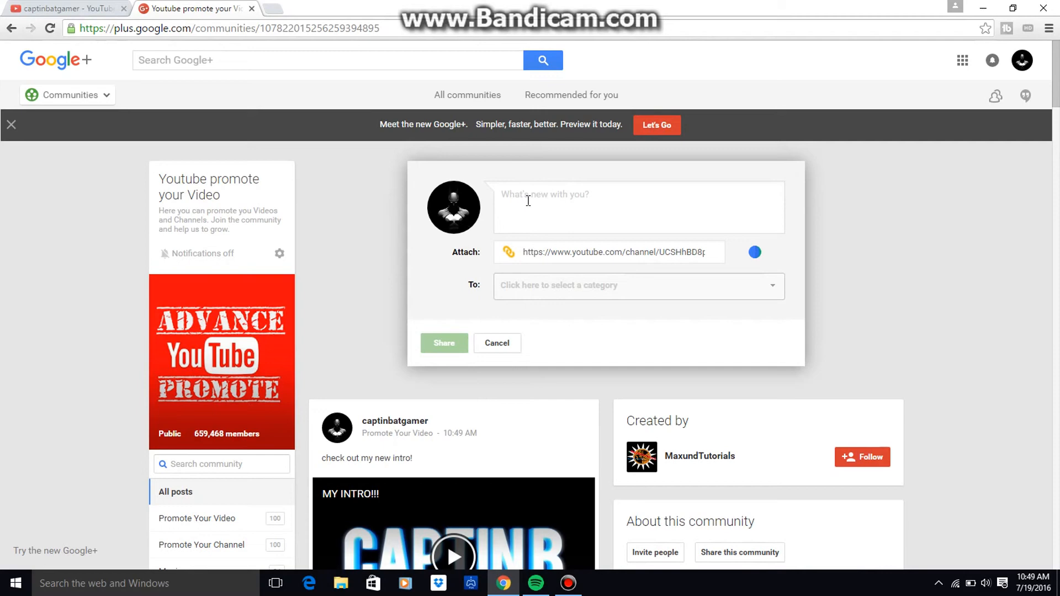
pyautogui.click(754, 251)
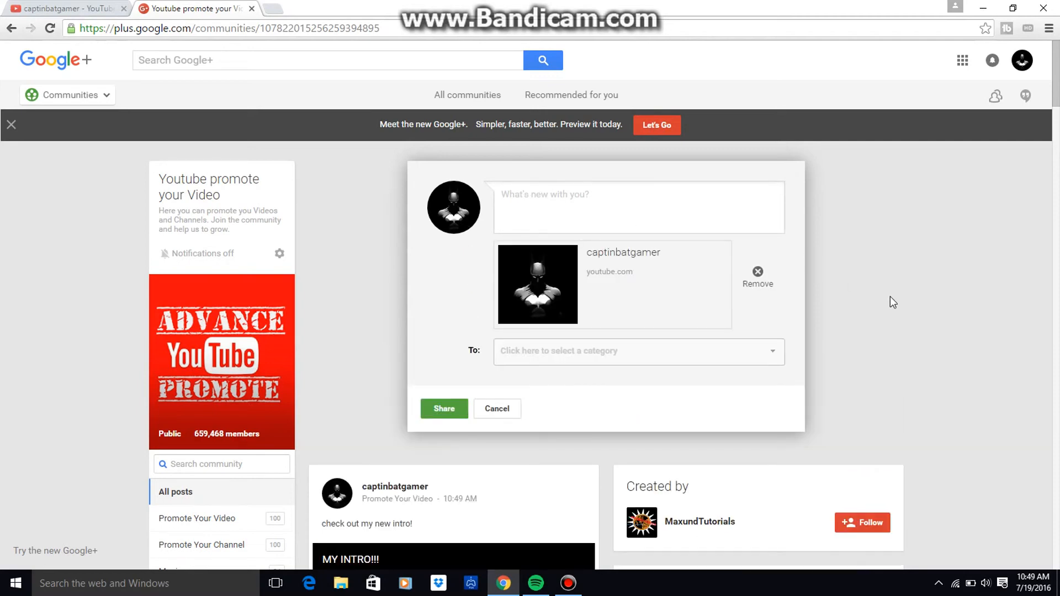
pyautogui.write('make s')
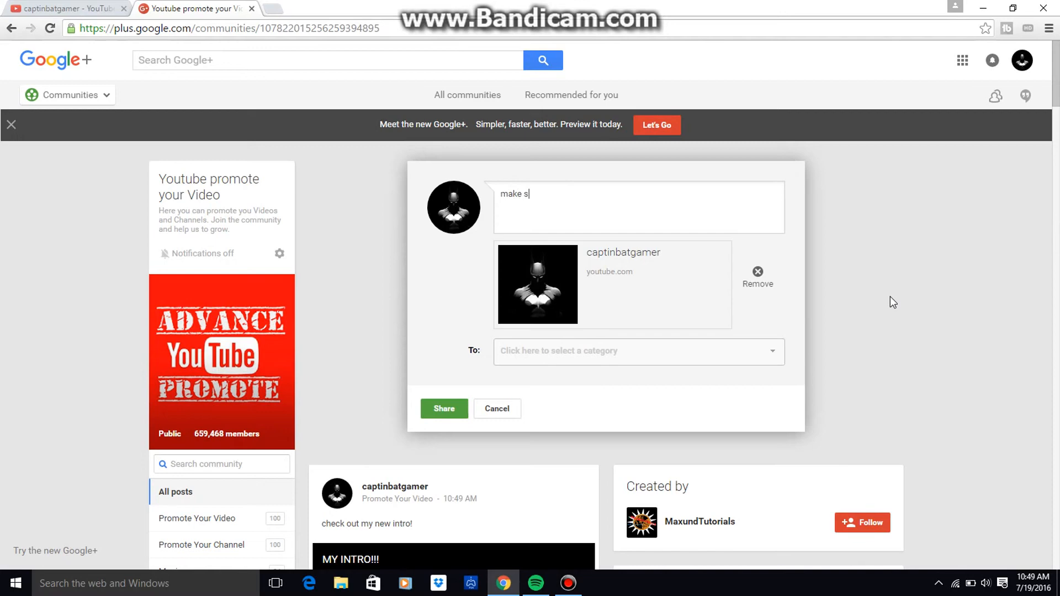
pyautogui.write('ure t')
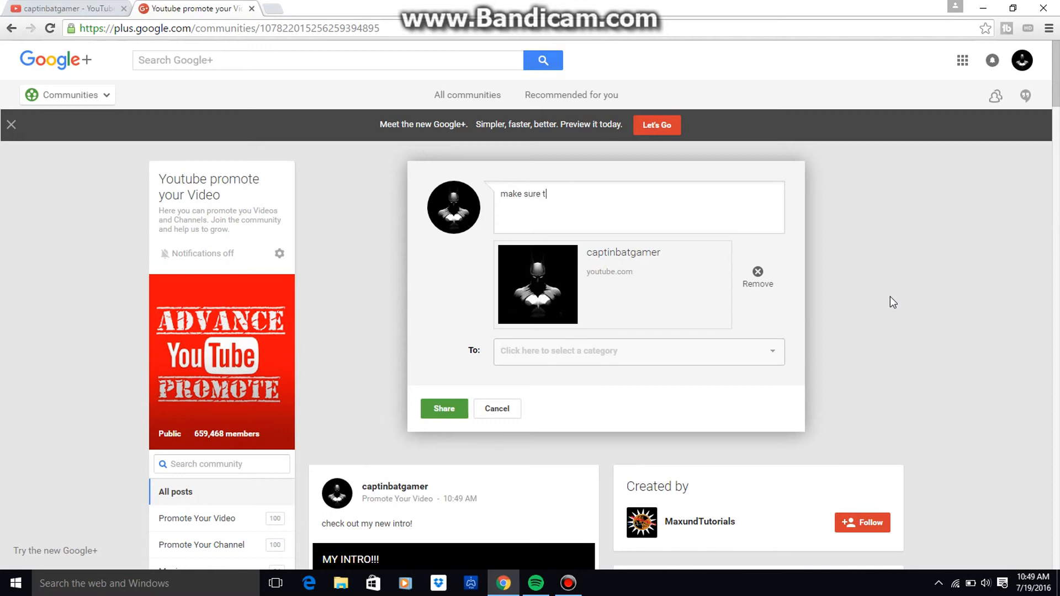
pyautogui.write('o subs')
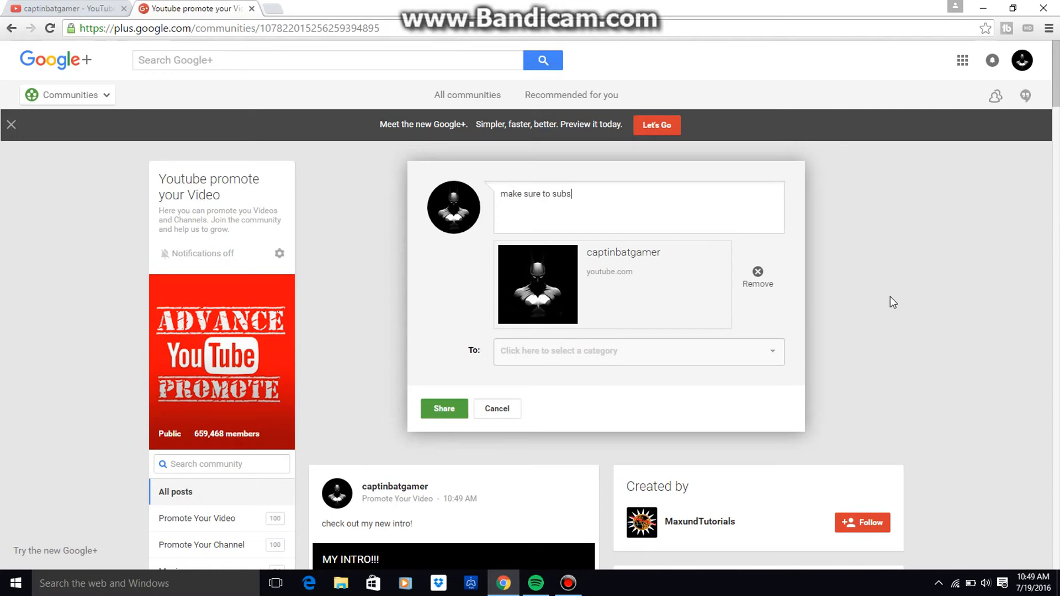
pyautogui.write('cribe')
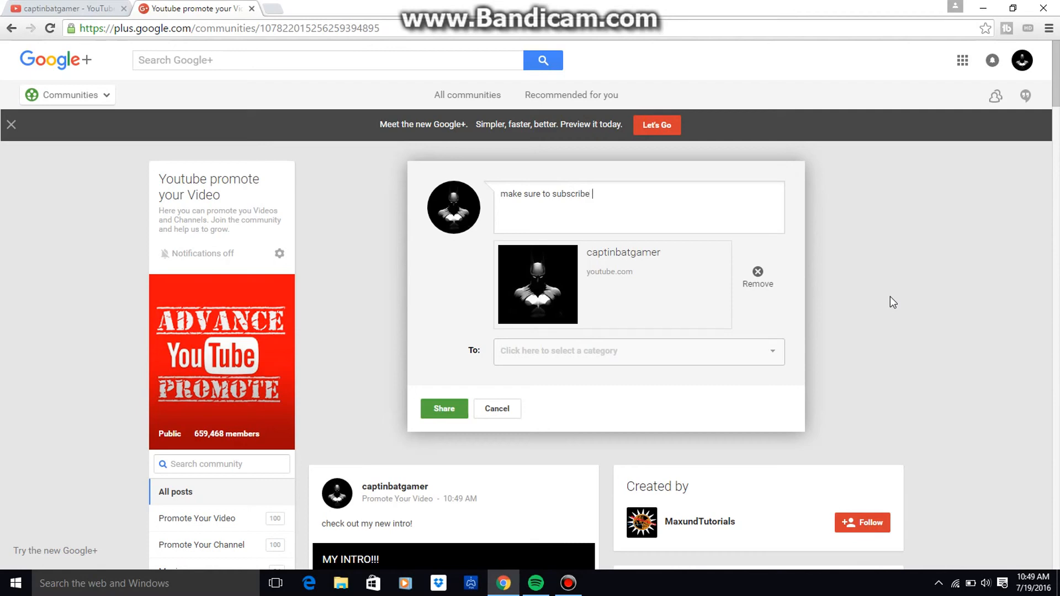
# - Share the channel link post under the Promote Your Channel category
pyautogui.click(636, 351)
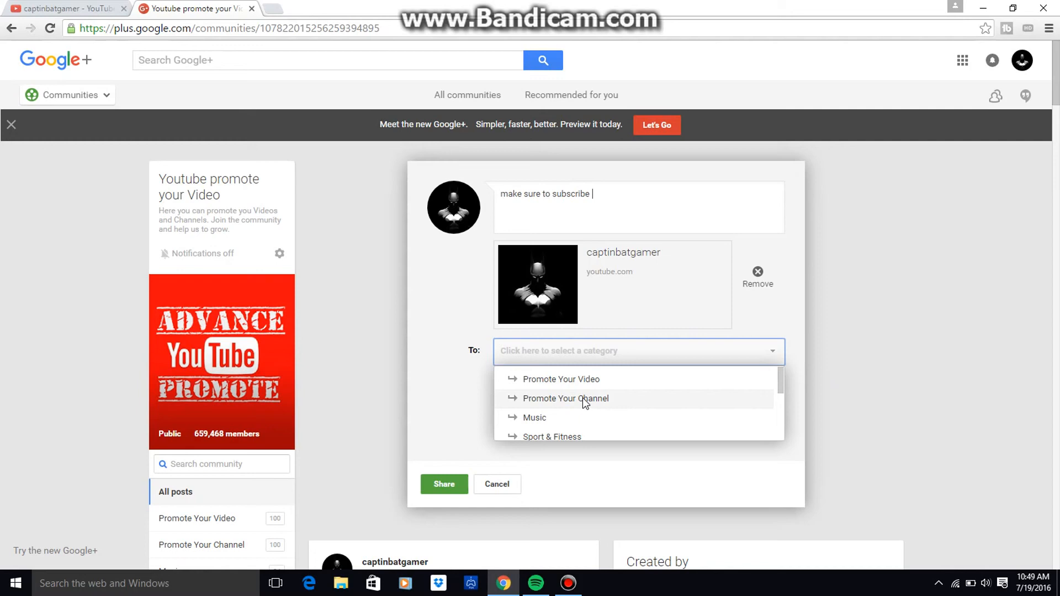
pyautogui.click(565, 398)
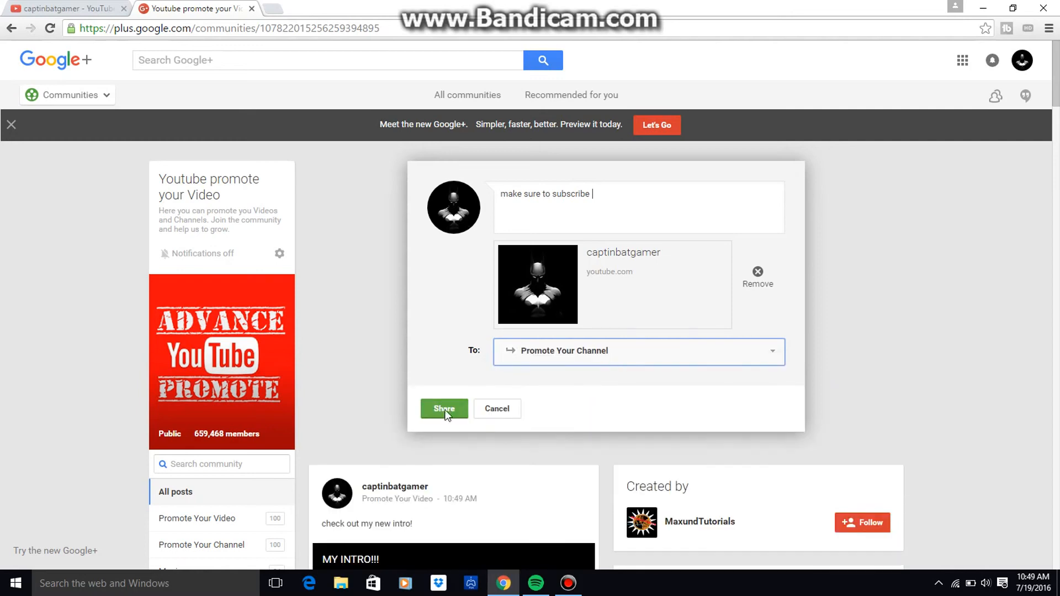
pyautogui.click(444, 408)
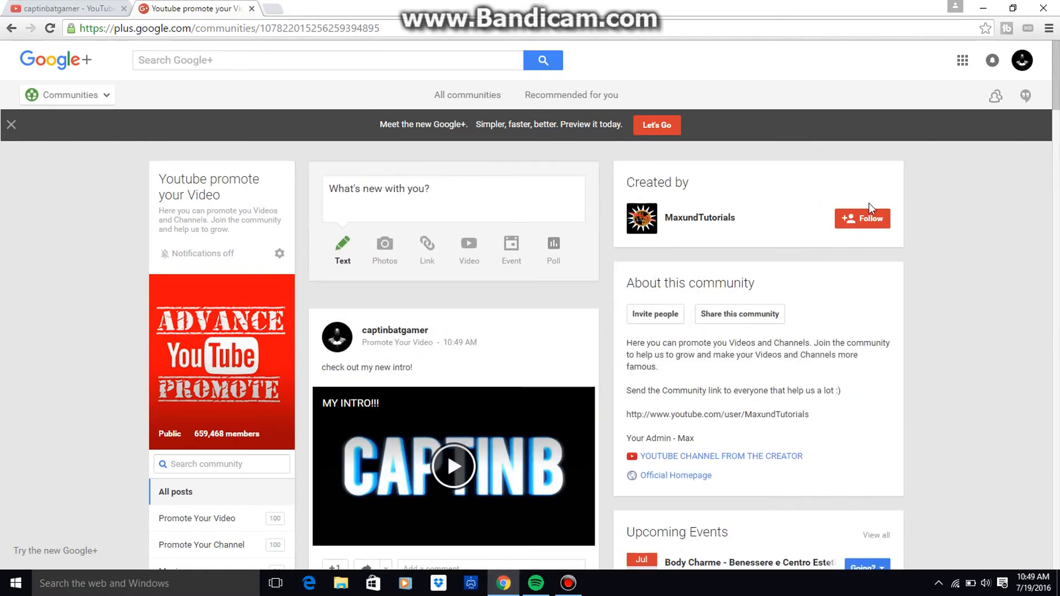